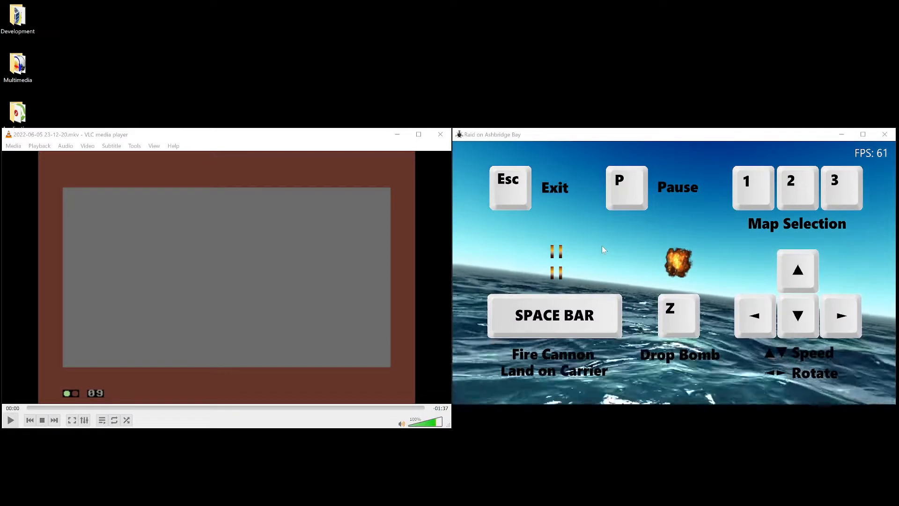
Play the original C64 gameplay footage in VLC beside the emulator's title menu
left_click(10, 419)
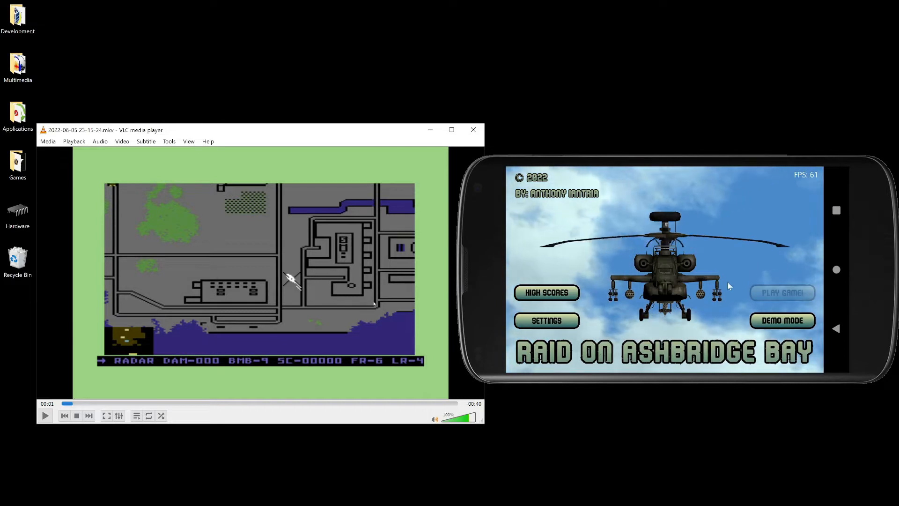
Start PLAY GAME! on the emulator, then leave the app for the Android home screen
left_click(781, 292)
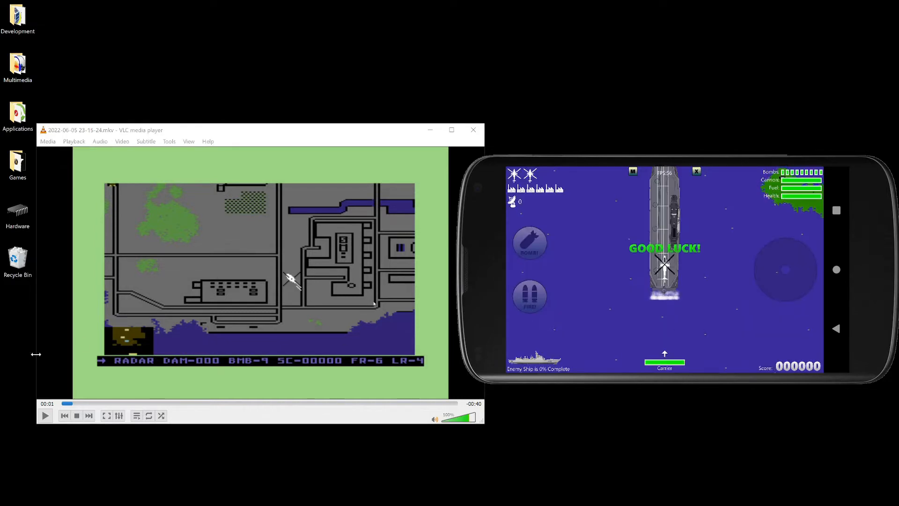
left_click(45, 416)
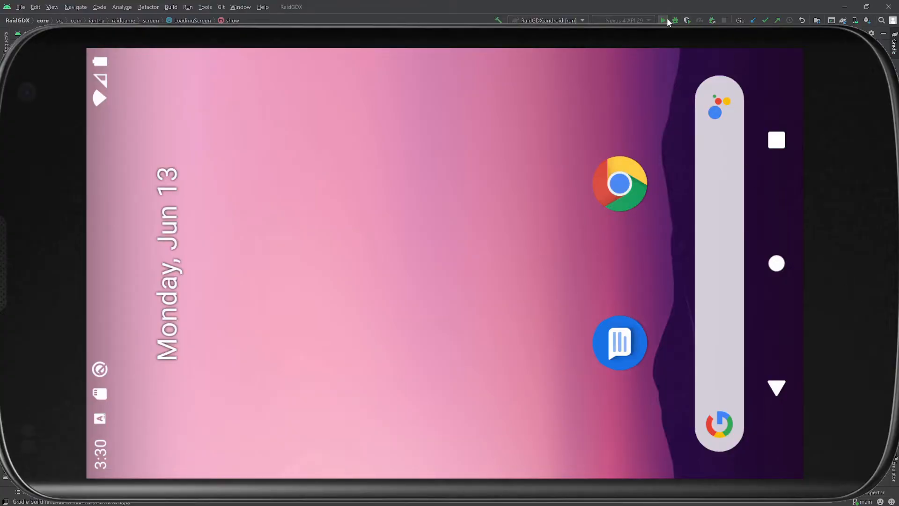
Deploy the RaidGDX app from Android Studio to the Nexus emulator
left_click(663, 21)
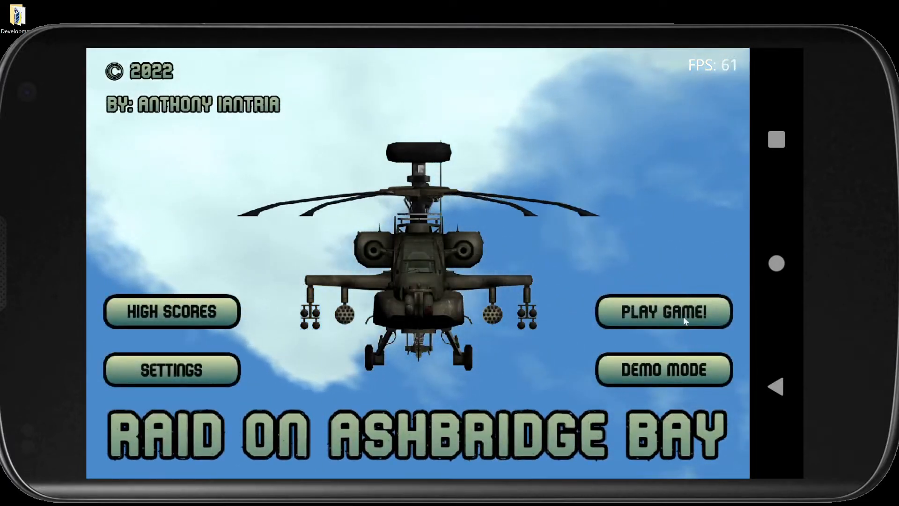
Play an Android round, then show the desktop results screen with score 11320, rank 2
left_click(664, 312)
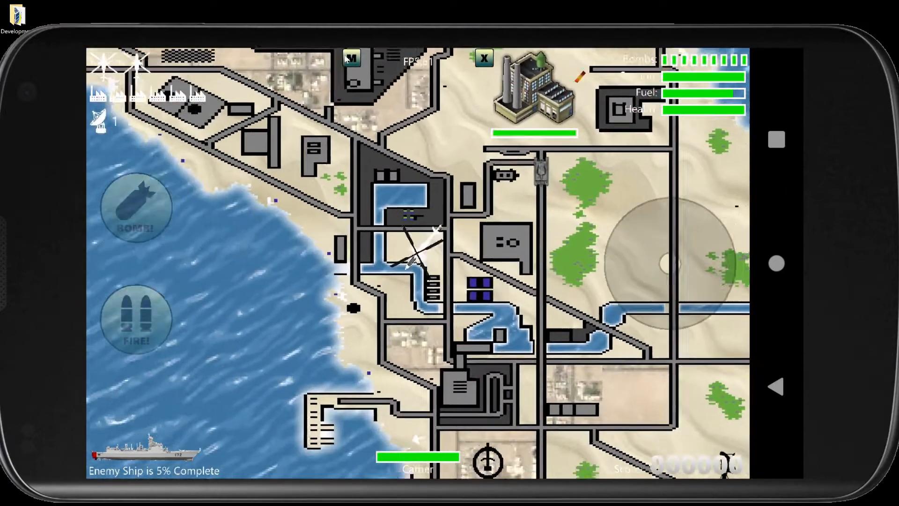
left_click(350, 58)
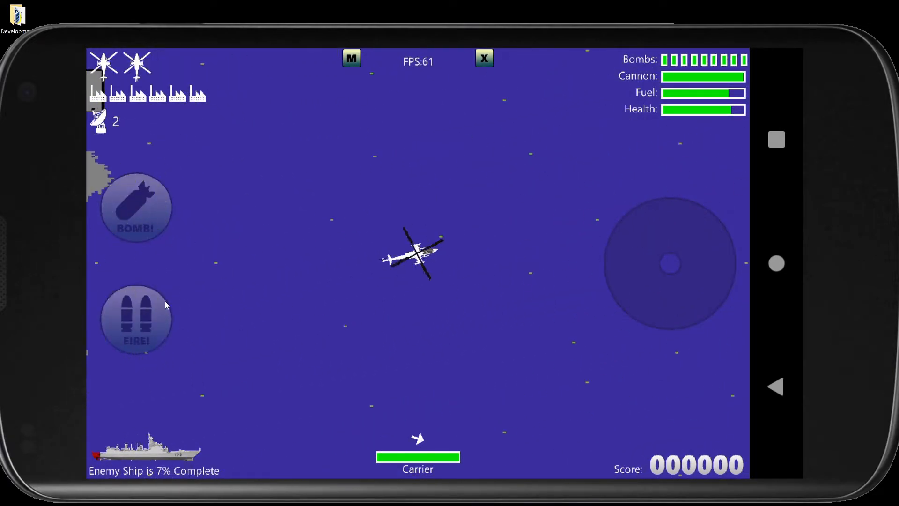
left_click(135, 318)
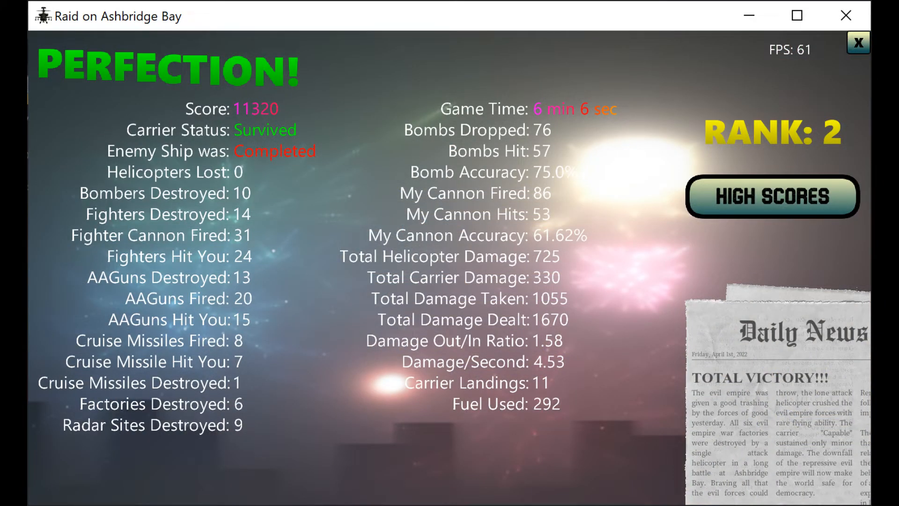
Browse HIGH SCORES and SETTINGS, then switch to the itch.io browser tab
left_click(771, 197)
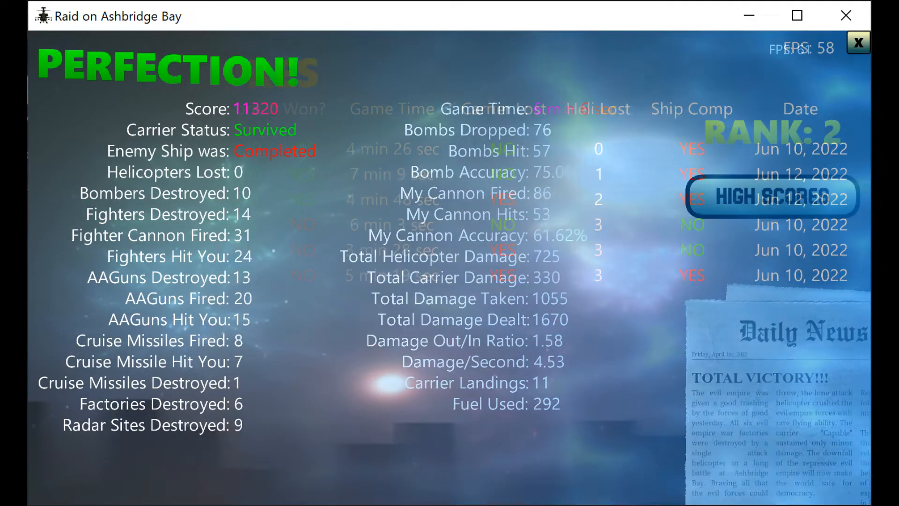
left_click(771, 197)
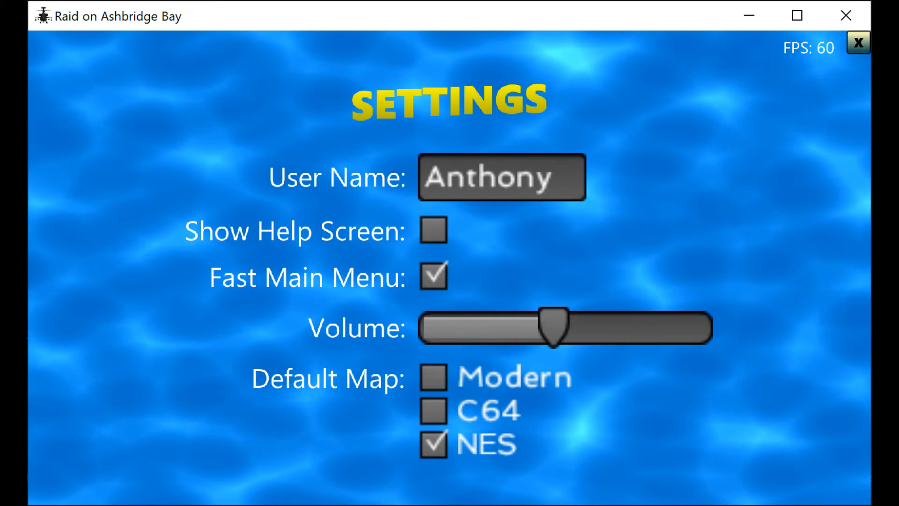
left_click(857, 43)
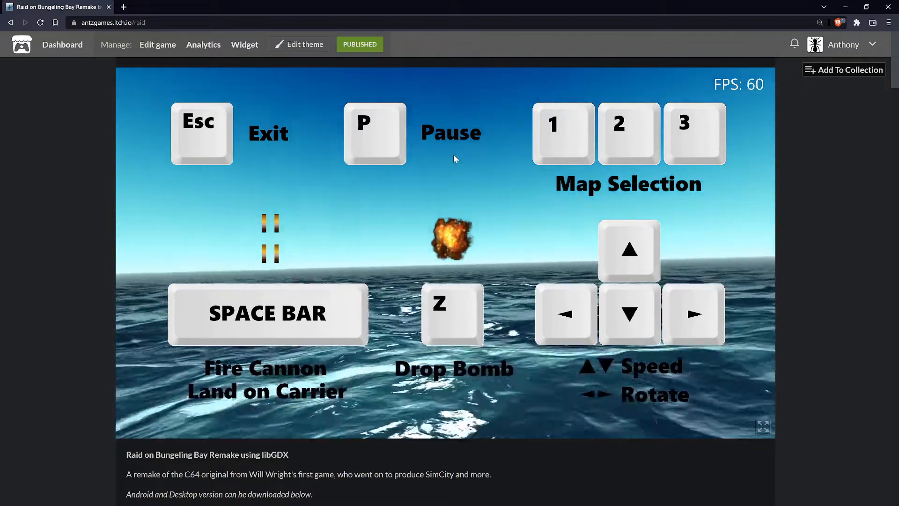
scroll("down", 3)
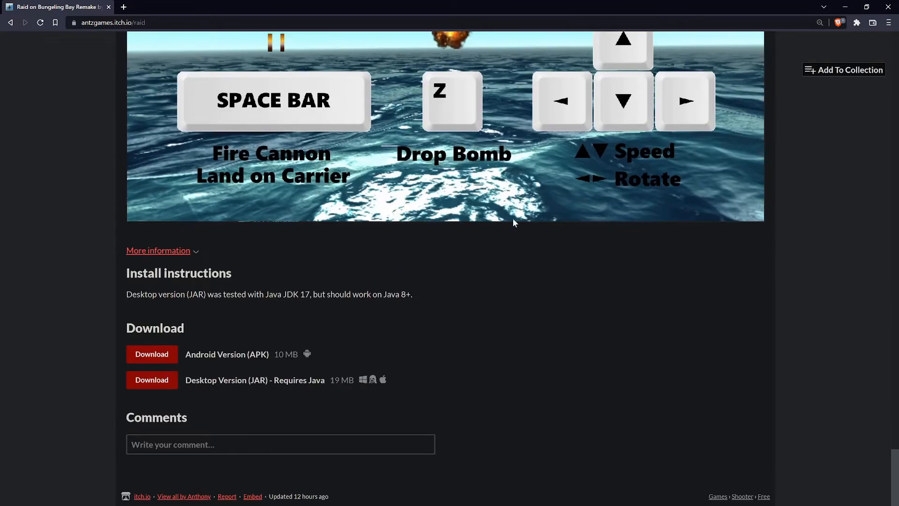
mouse_move(171, 342)
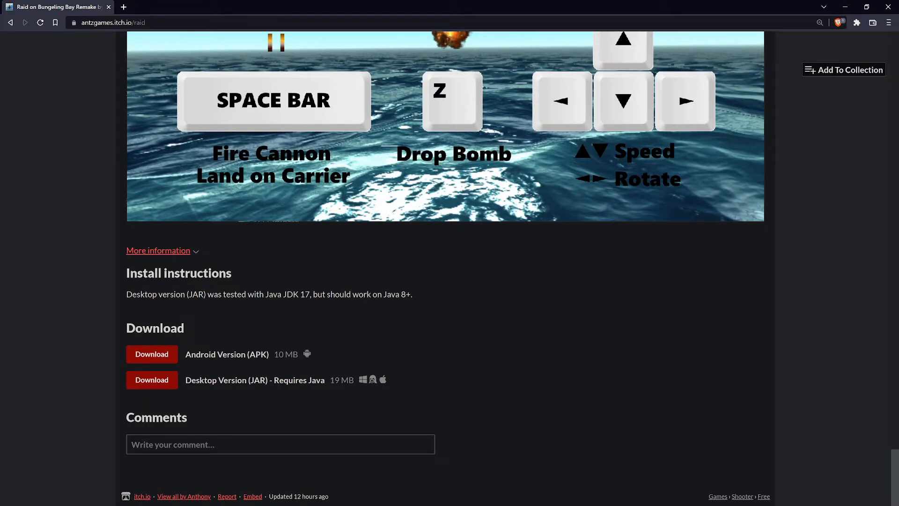
mouse_move(364, 385)
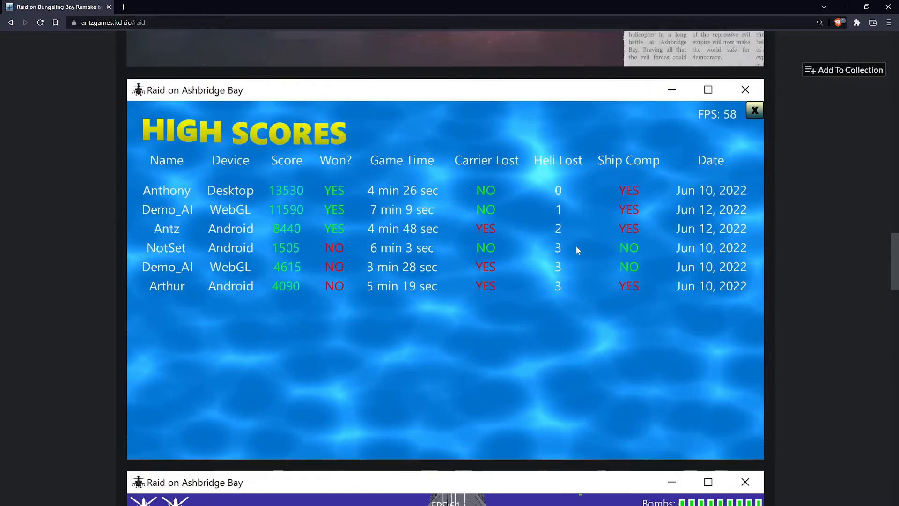
left_click(755, 110)
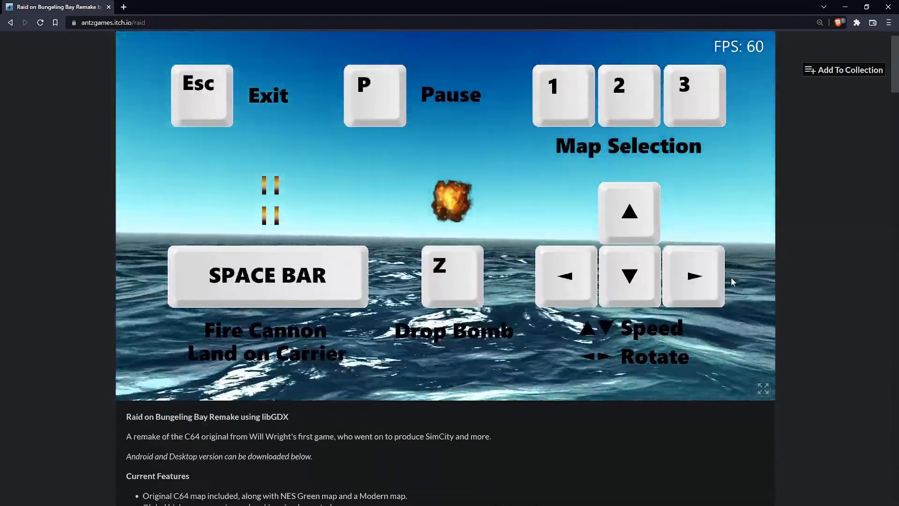
Activate the embedded itch.io game and toggle it full screen
left_click(763, 388)
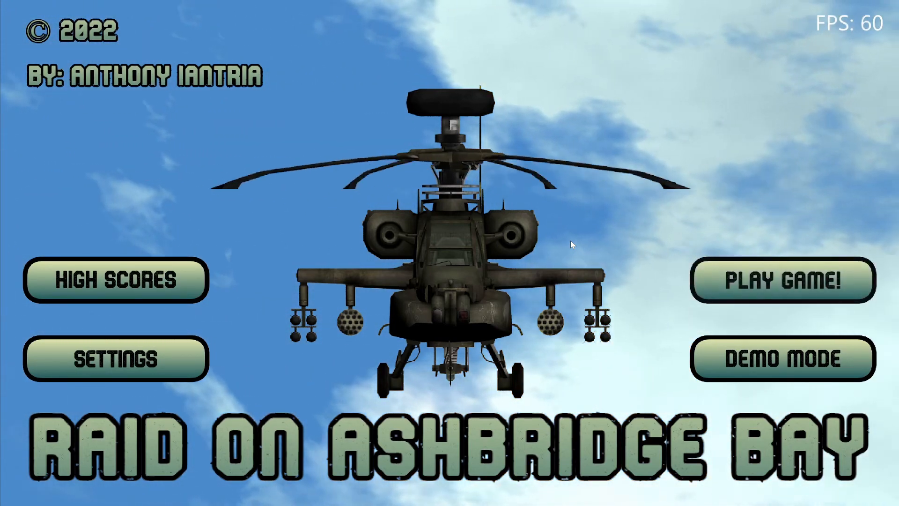
left_click(784, 281)
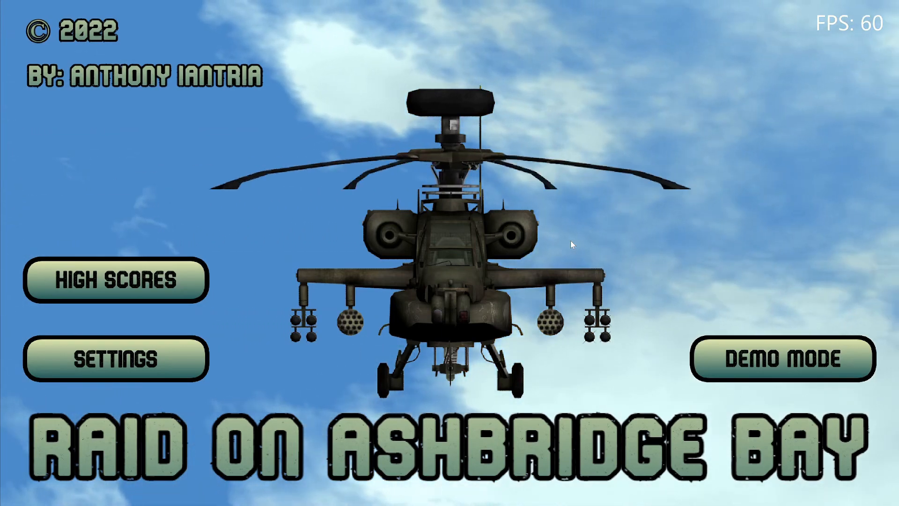